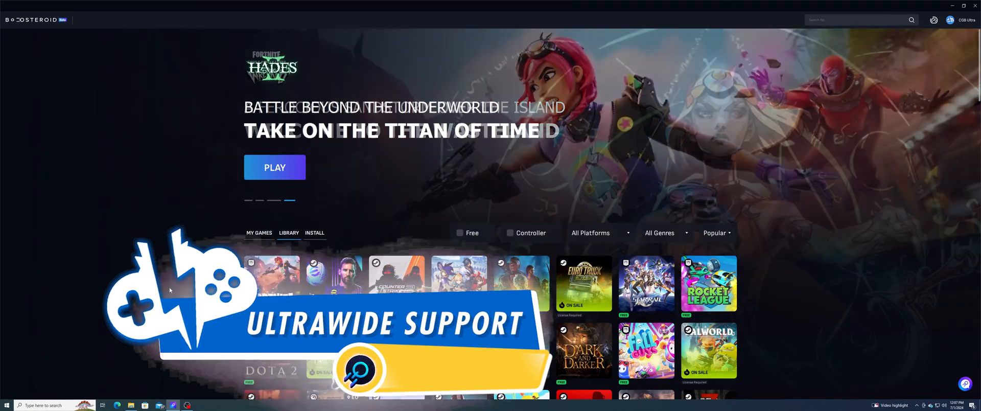
Step: Scroll down and switch to the INSTALL catalog of remote-desktop-compatible games
{"action": "scroll", "scroll_direction": "down", "scroll_amount": 3}
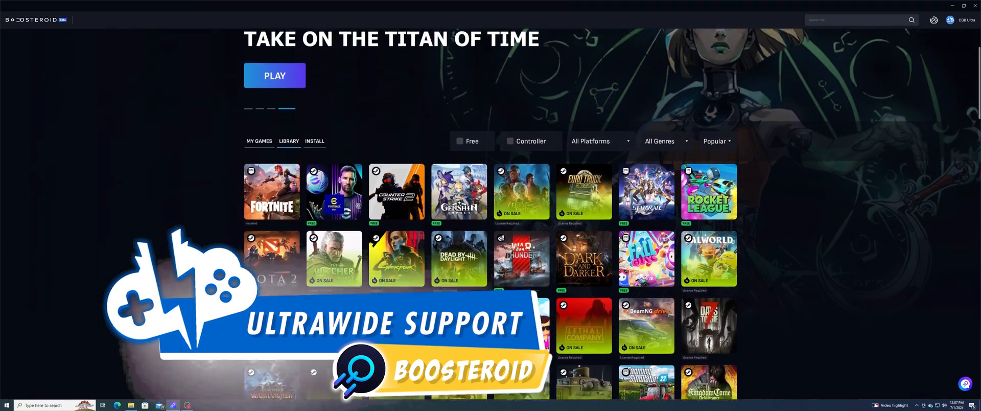
{"action": "left_click", "coordinate": [315, 141]}
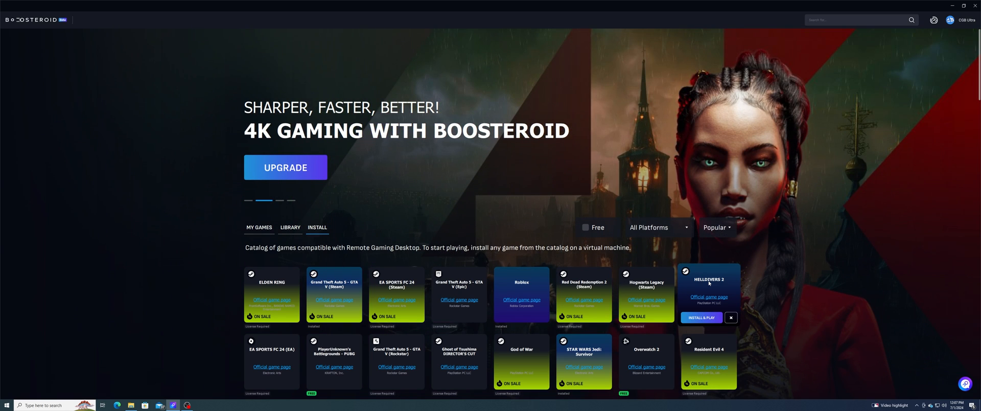
Step: Open the HELLDIVERS 2 game page and start it with INSTALL & PLAY
{"action": "left_click", "coordinate": [707, 279]}
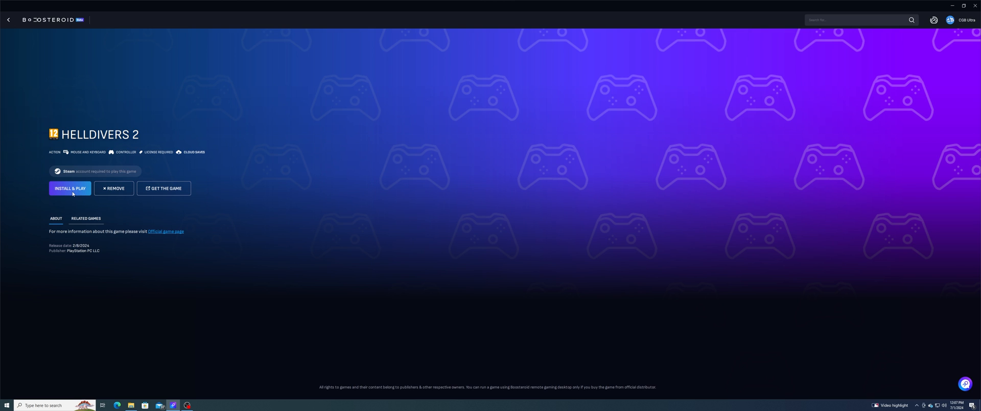
{"action": "left_click", "coordinate": [69, 189]}
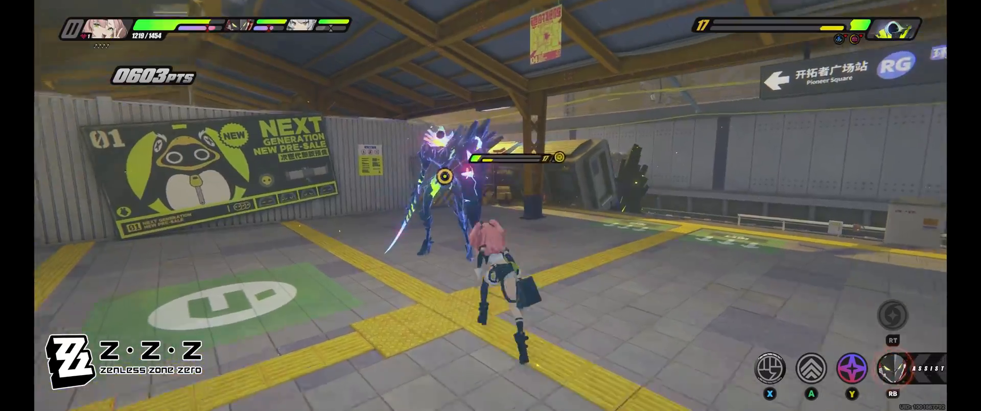
Step: Fight the armoured mechanical enemy in Zenless Zone Zero's rail-yard combat
{"action": "left_click", "coordinate": [892, 368]}
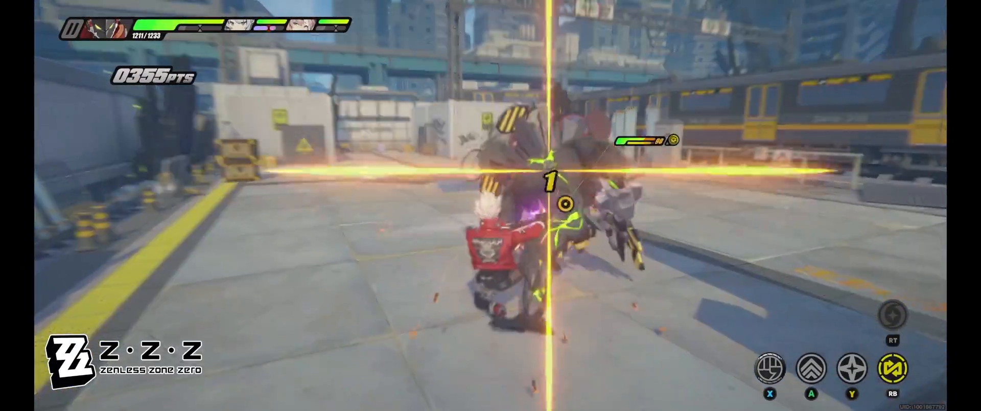
{"action": "left_click", "coordinate": [850, 369]}
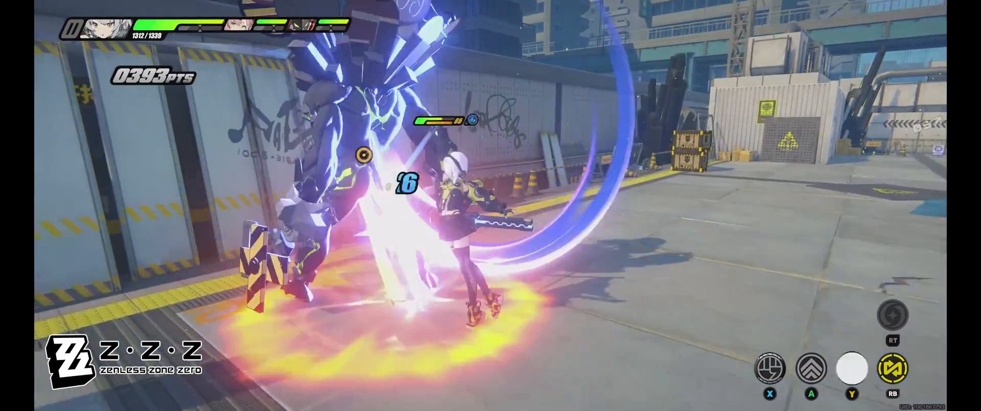